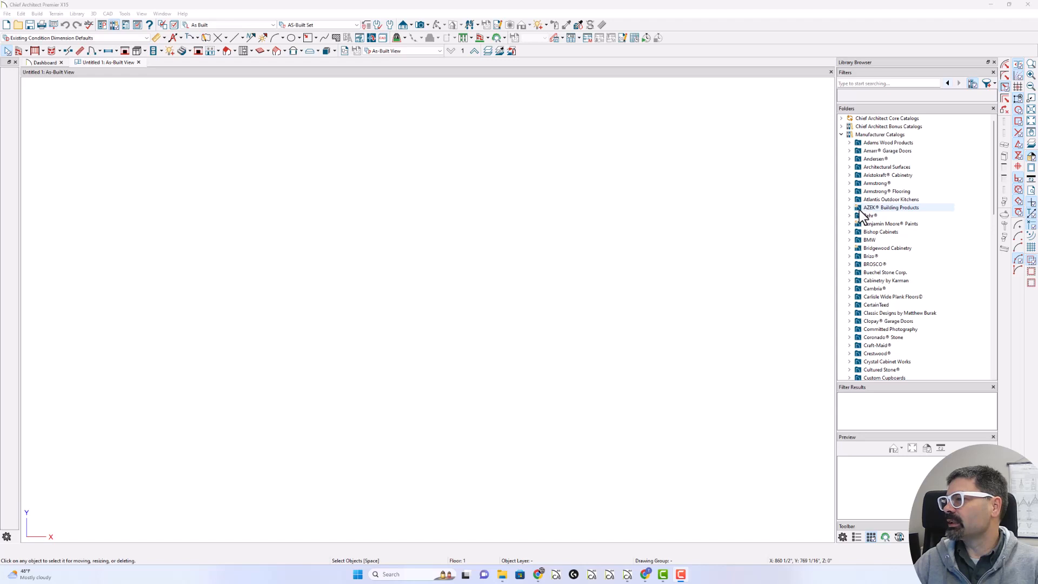
pyautogui.moveTo(860, 217)
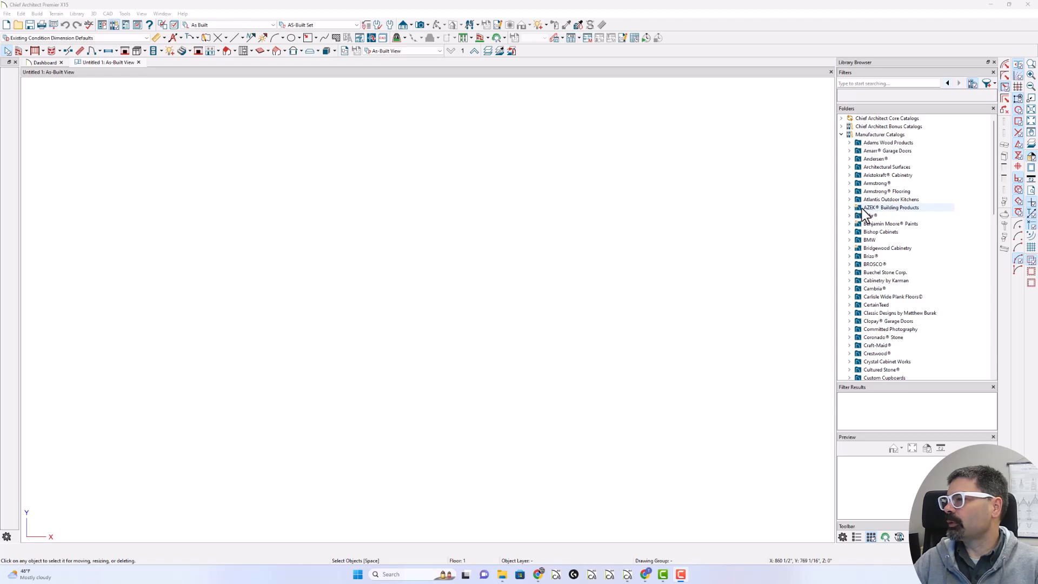
pyautogui.moveTo(861, 212)
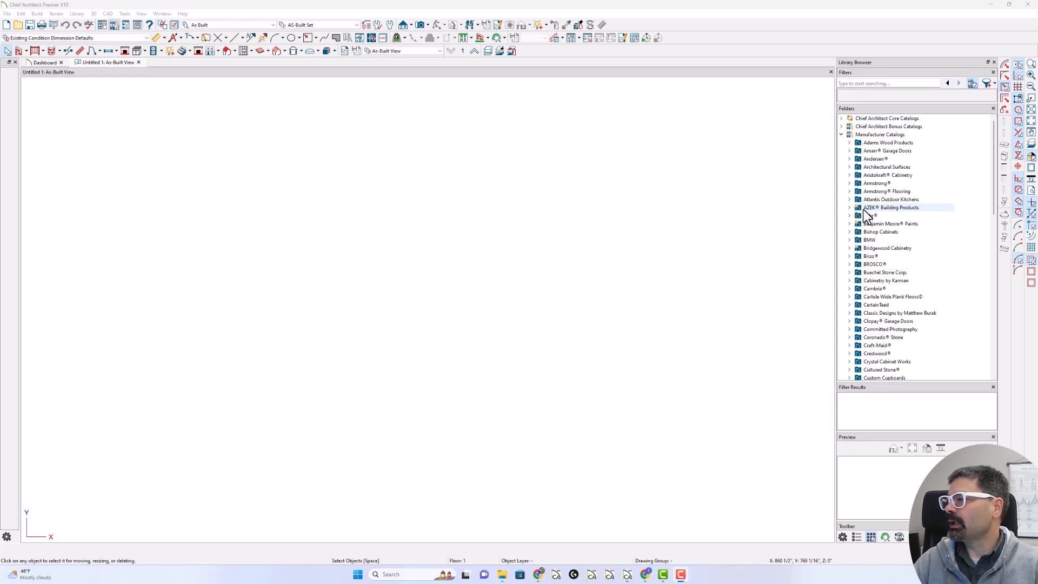
# Update the AZEK Building Products, Benjamin Moore and Bridgewood catalogs and dismiss the results.
pyautogui.click(890, 207)
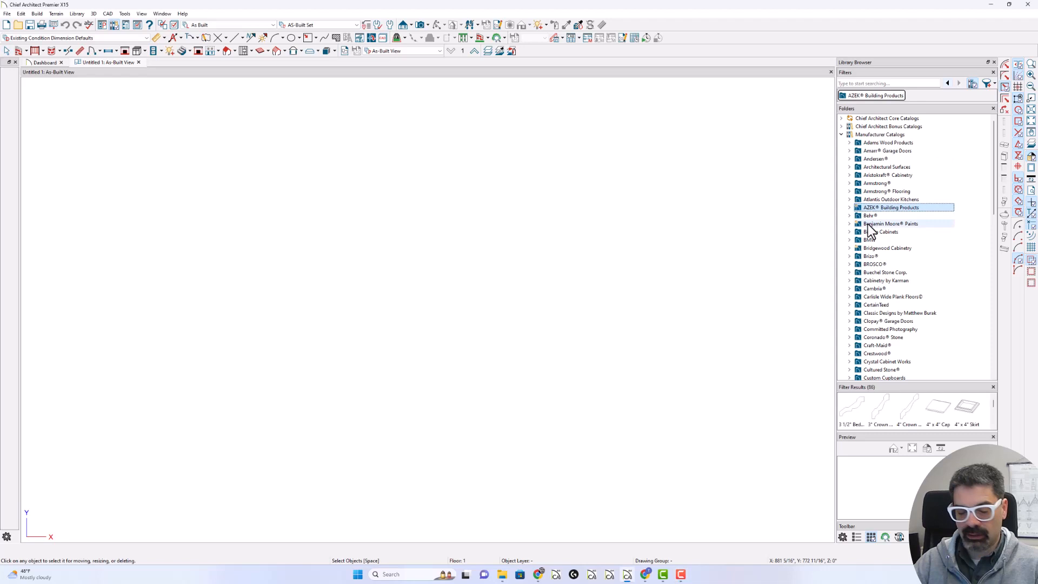
pyautogui.click(890, 223)
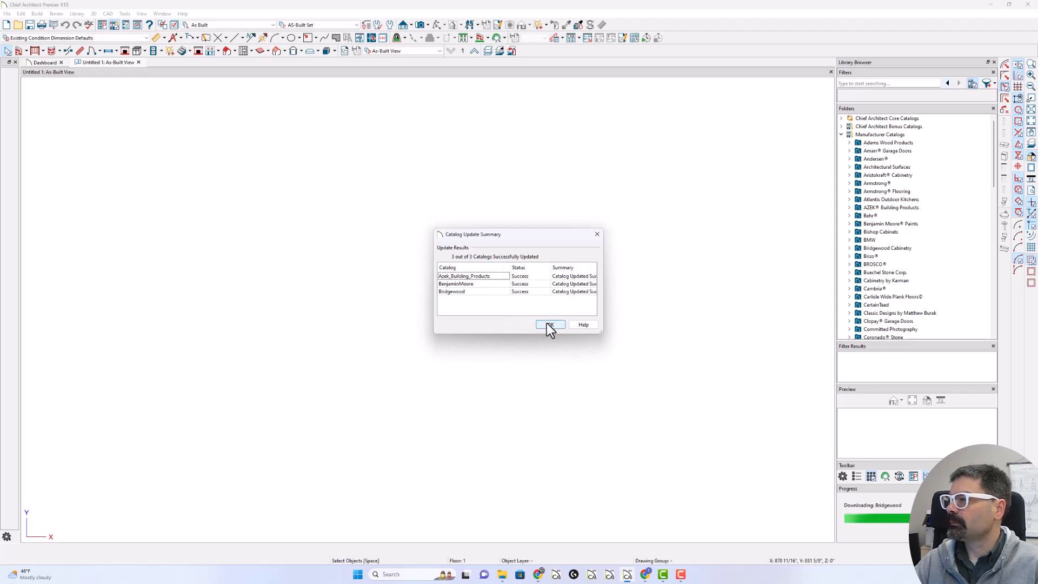
pyautogui.click(550, 324)
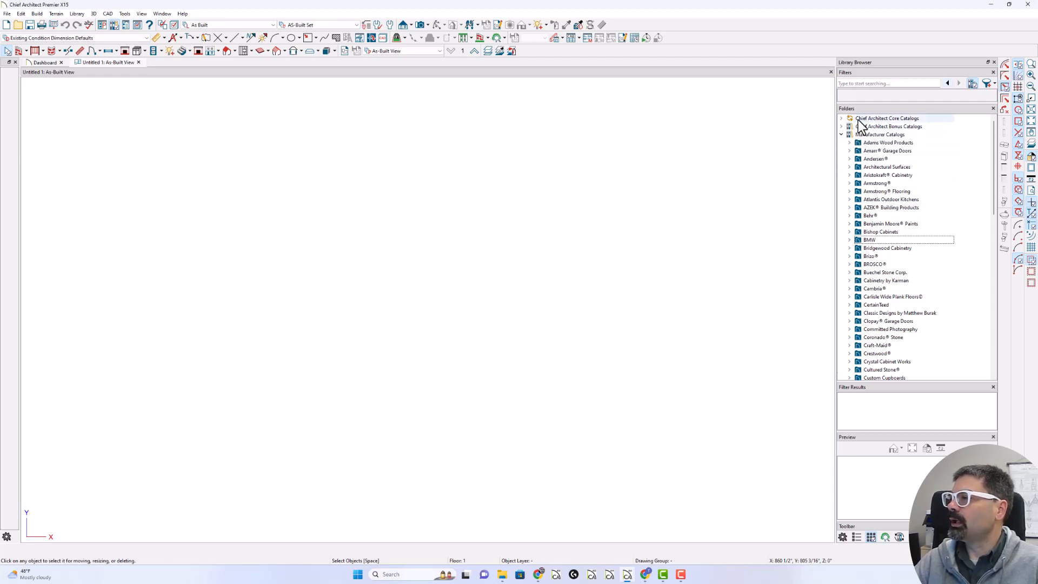
# Briefly expand the Chief Architect Core Catalogs, then filter to Amarr Garage Doors items.
pyautogui.click(841, 118)
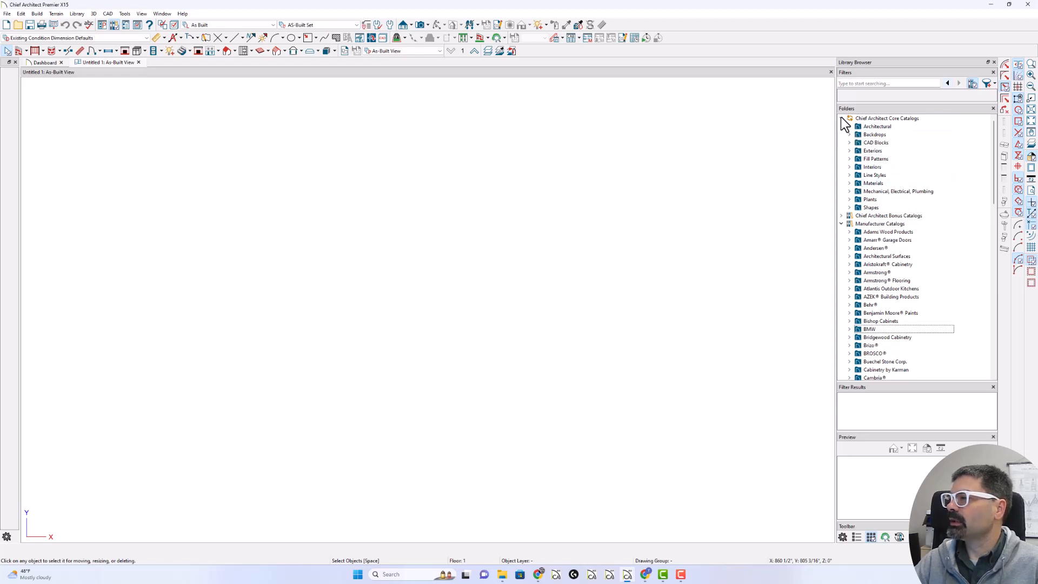
pyautogui.click(841, 118)
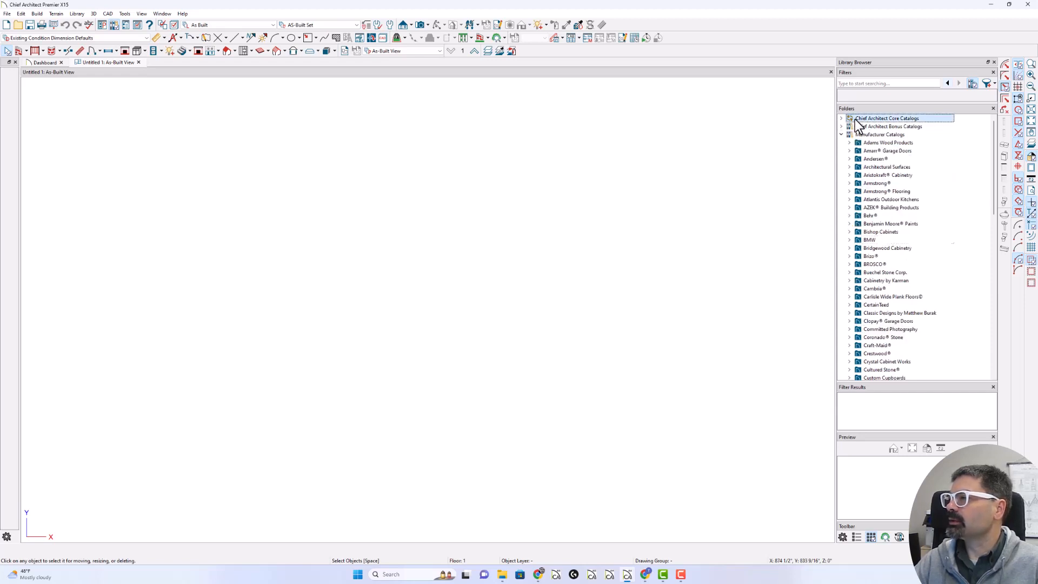
pyautogui.click(887, 151)
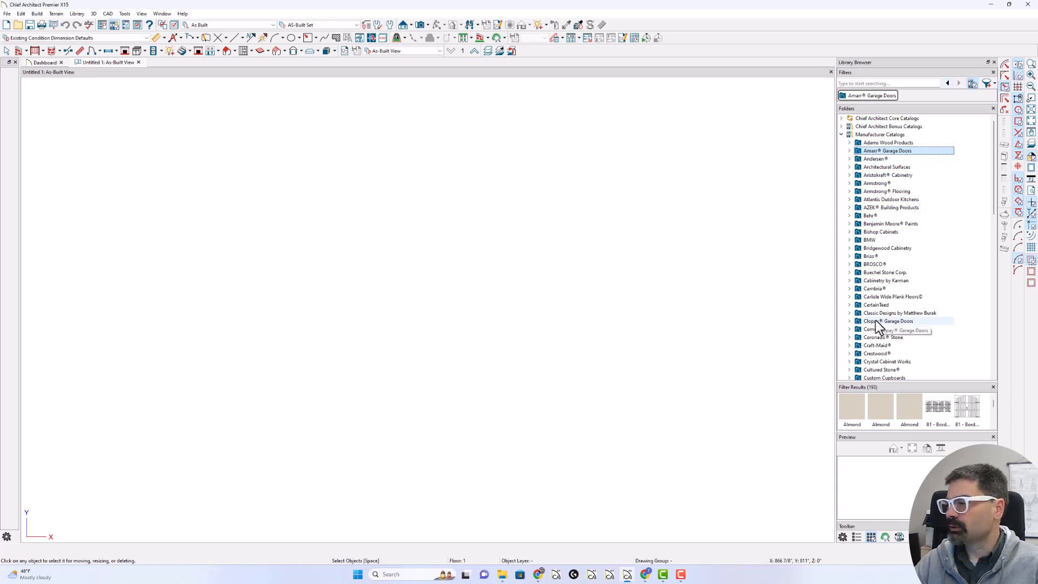
pyautogui.moveTo(905, 528)
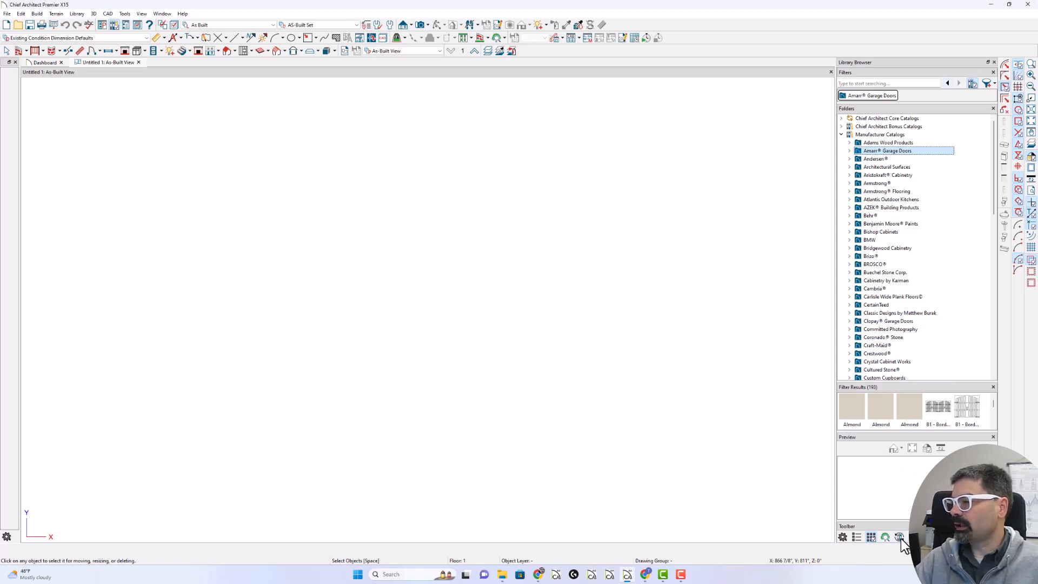
pyautogui.moveTo(849, 150)
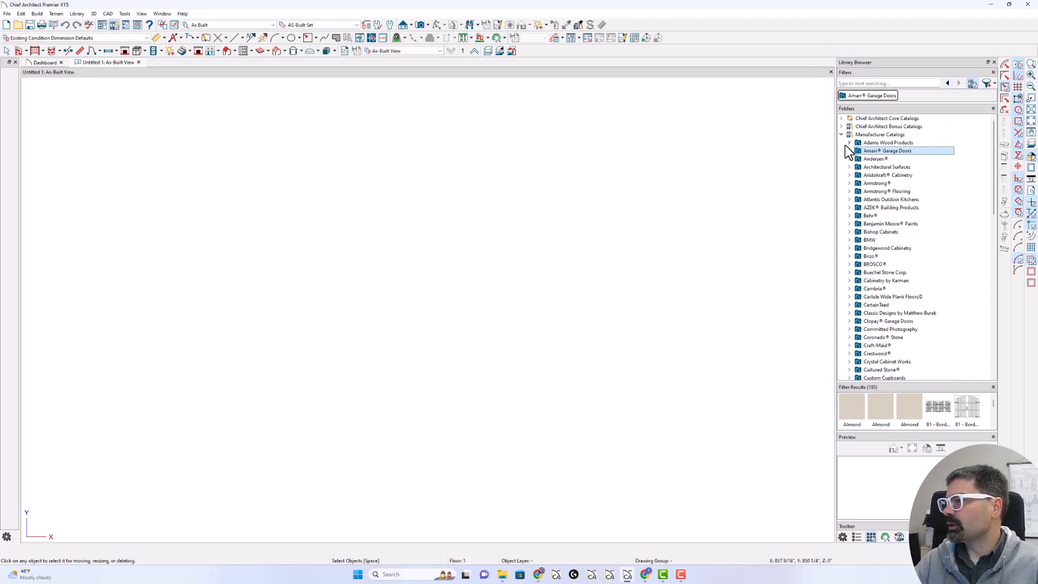
# Collapse Manufacturer Catalogs and run Update Catalogs for all 34 library catalogs.
pyautogui.click(840, 135)
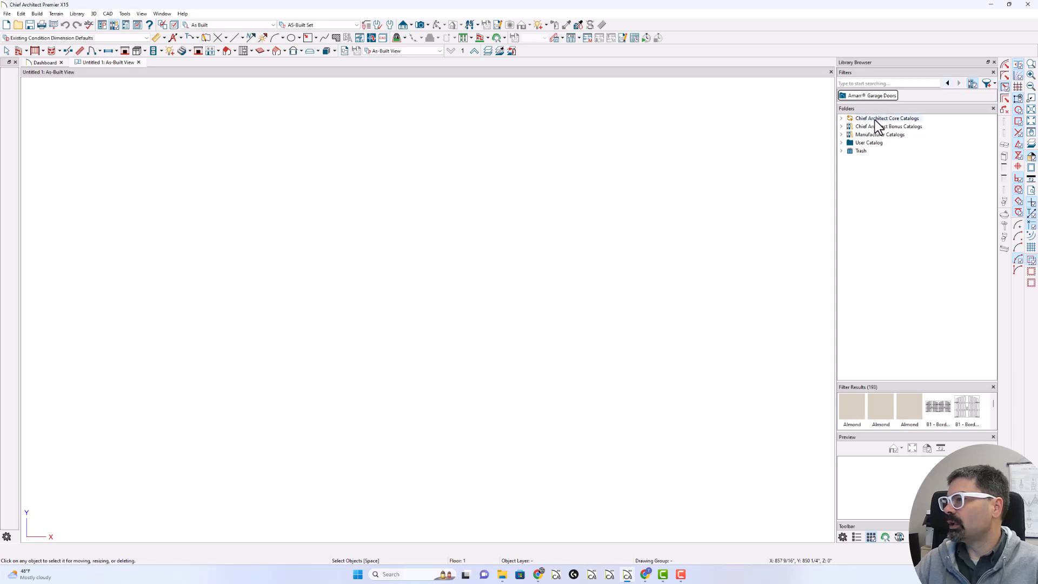
pyautogui.moveTo(890, 410)
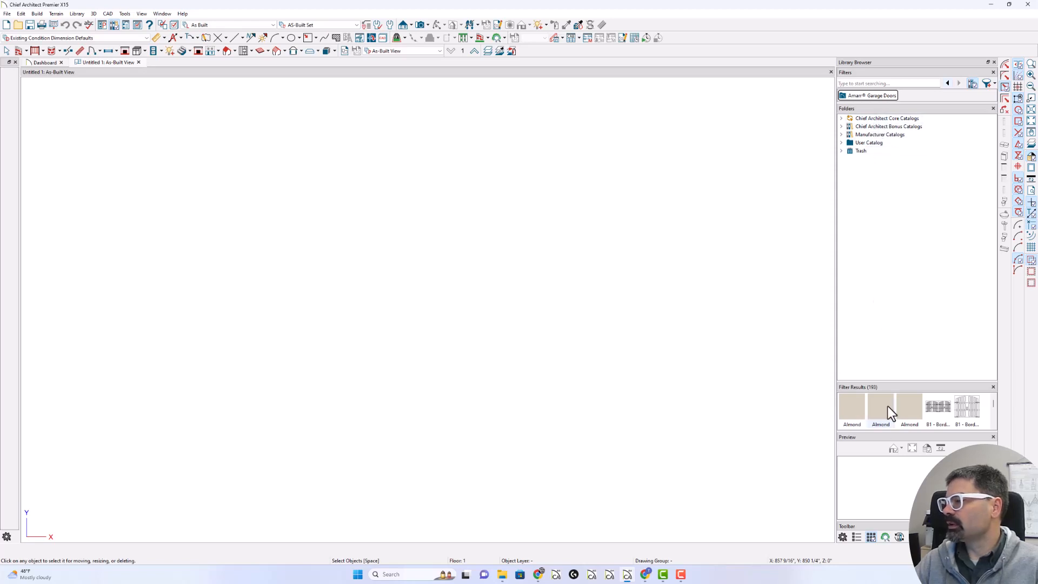
pyautogui.moveTo(898, 538)
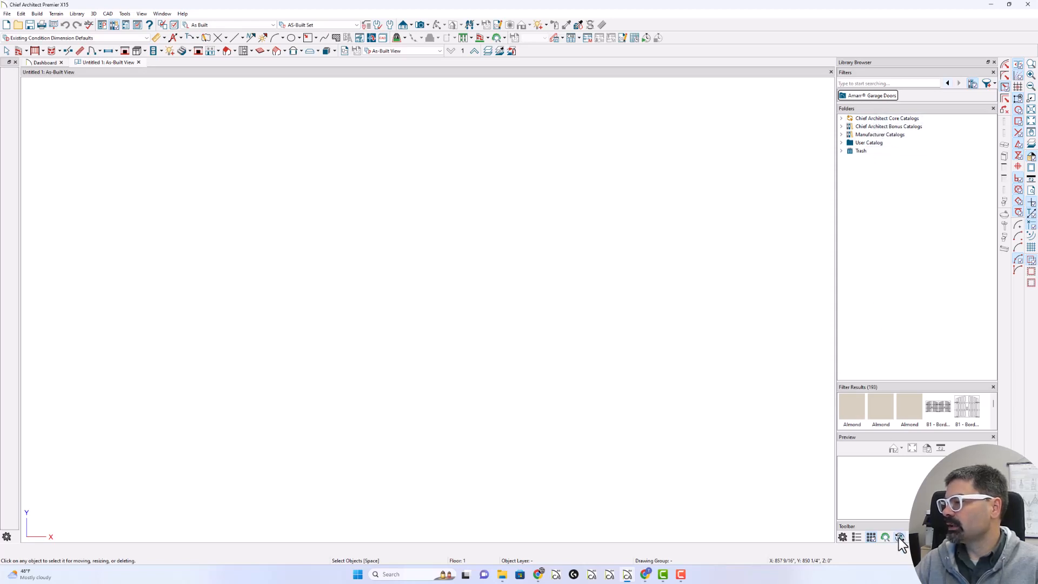
pyautogui.click(899, 536)
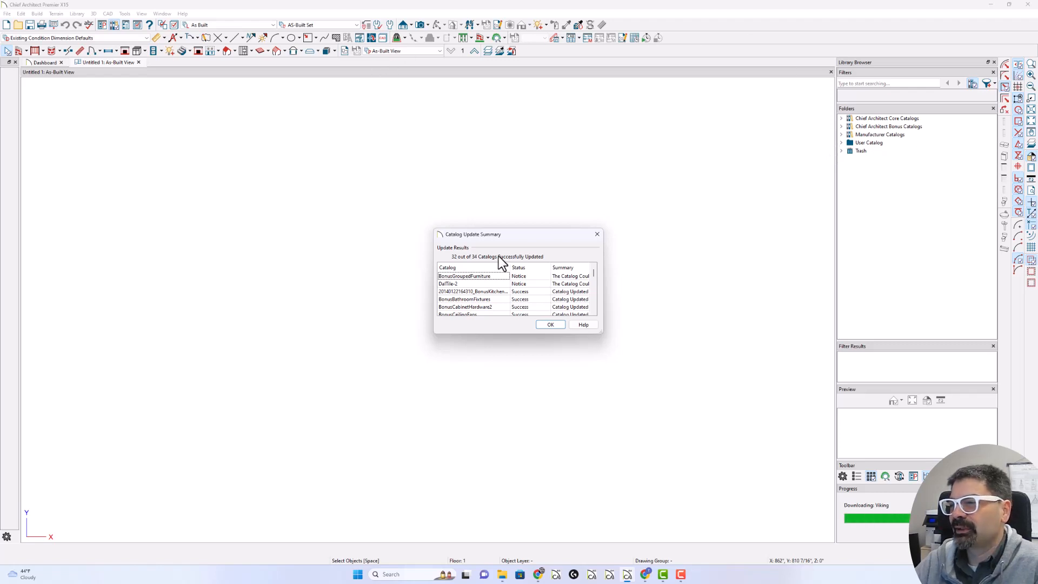
pyautogui.moveTo(515, 313)
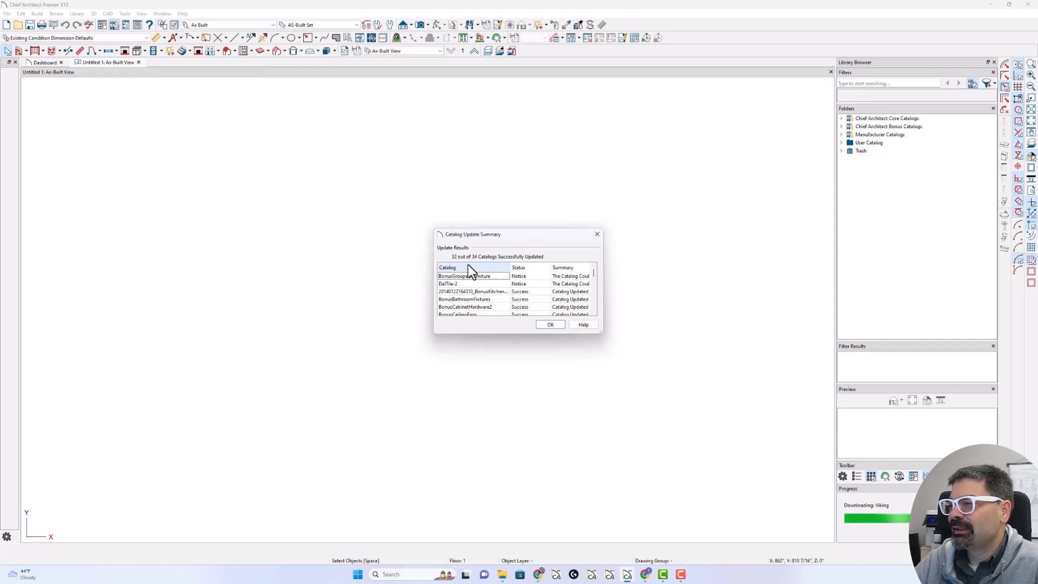
pyautogui.moveTo(490, 272)
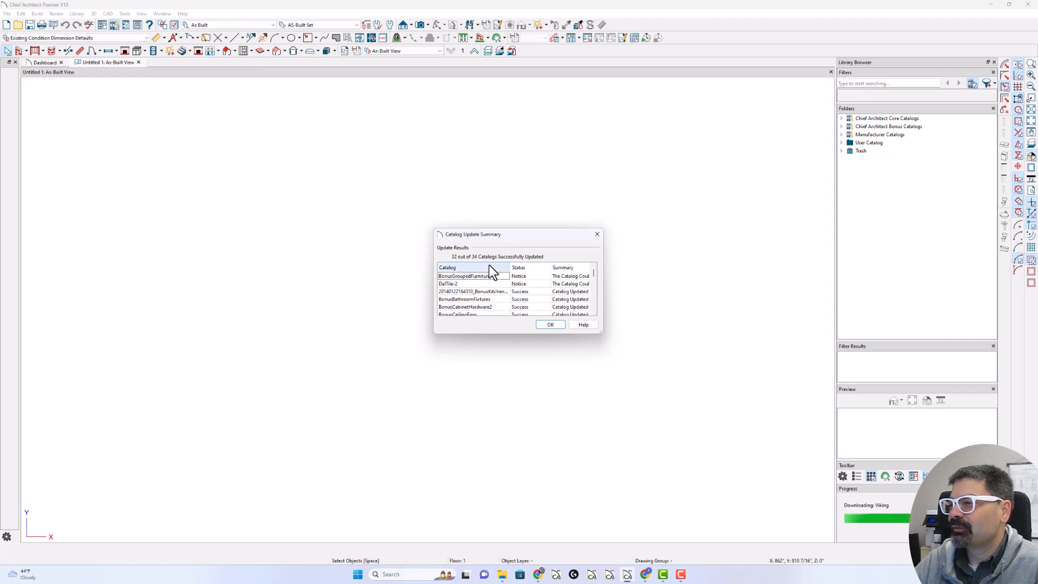
pyautogui.moveTo(471, 278)
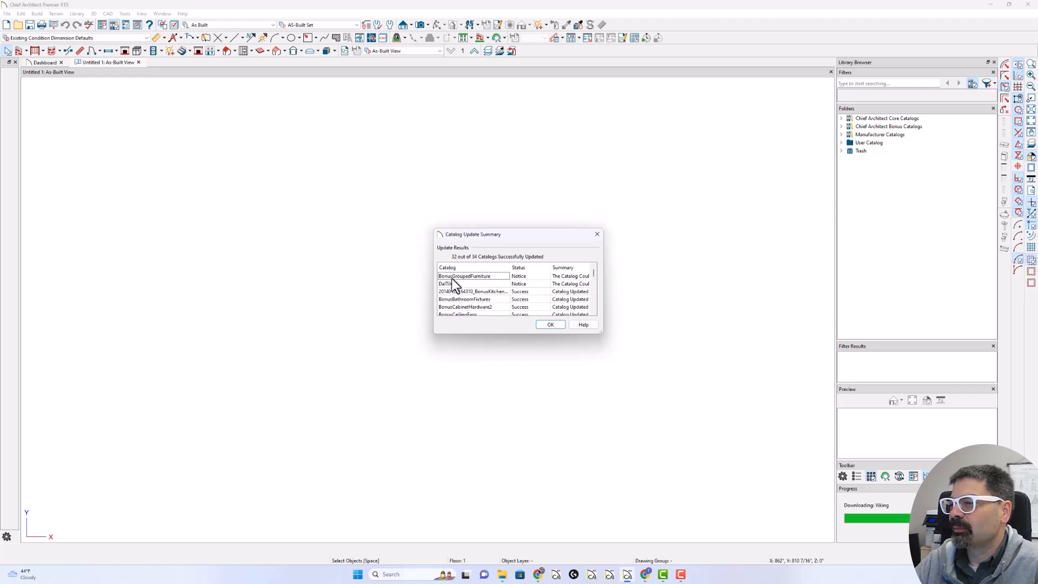
pyautogui.moveTo(454, 292)
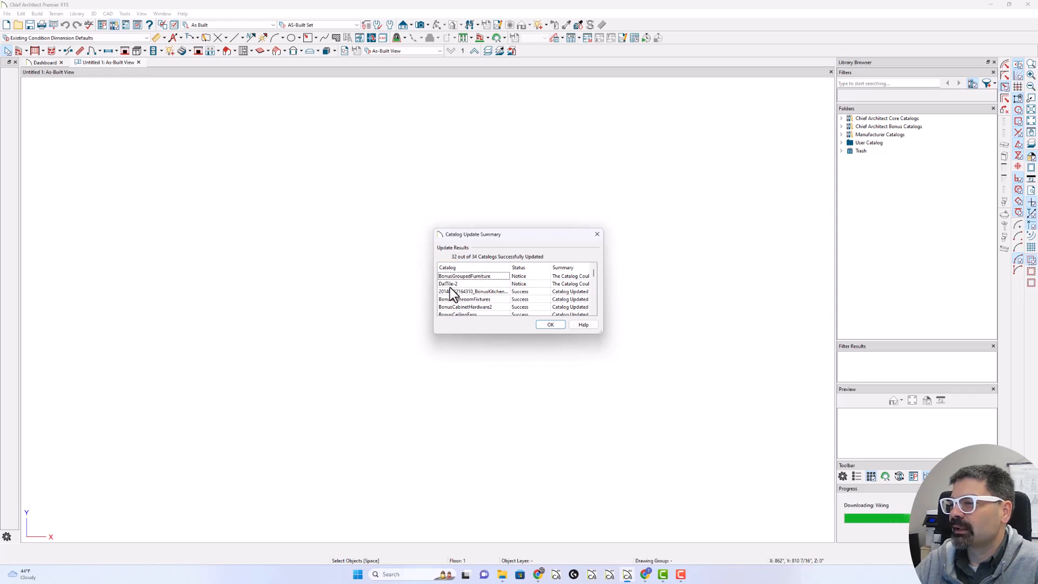
# Scroll through the 32-of-34 Catalog Update Summary notices and close it with OK.
pyautogui.scroll(-3)
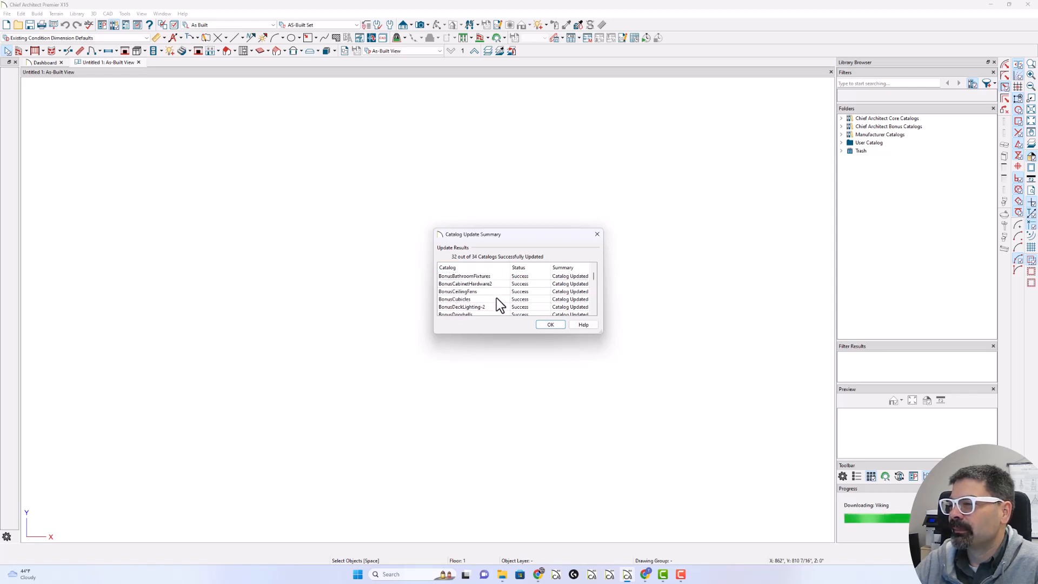
pyautogui.scroll(3)
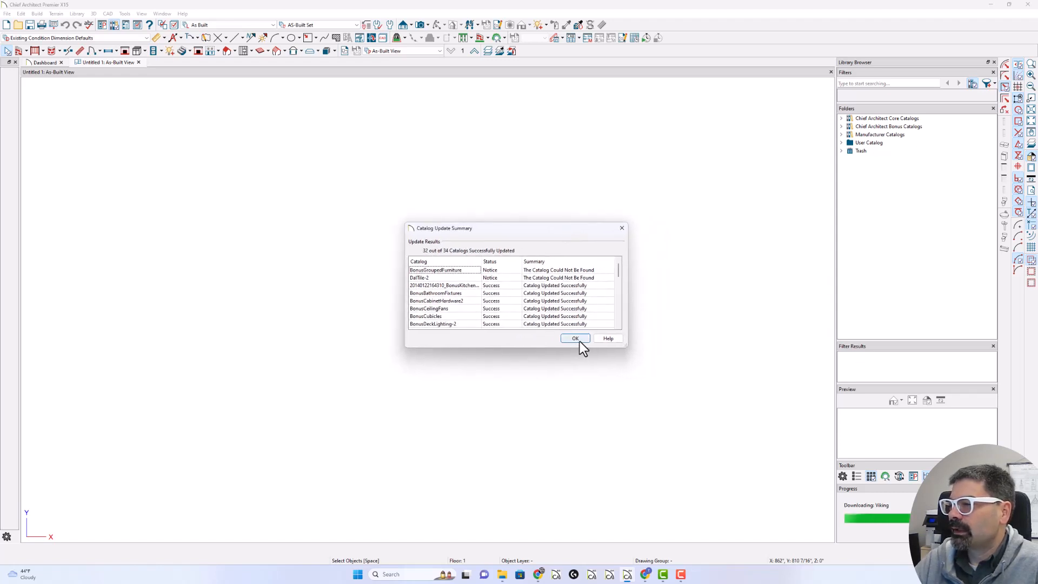
pyautogui.click(575, 338)
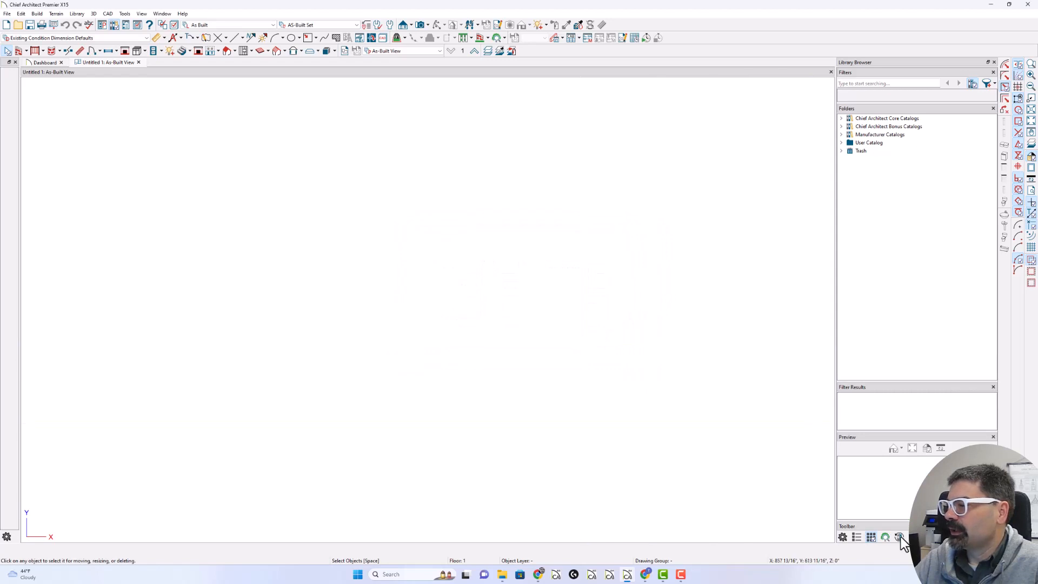